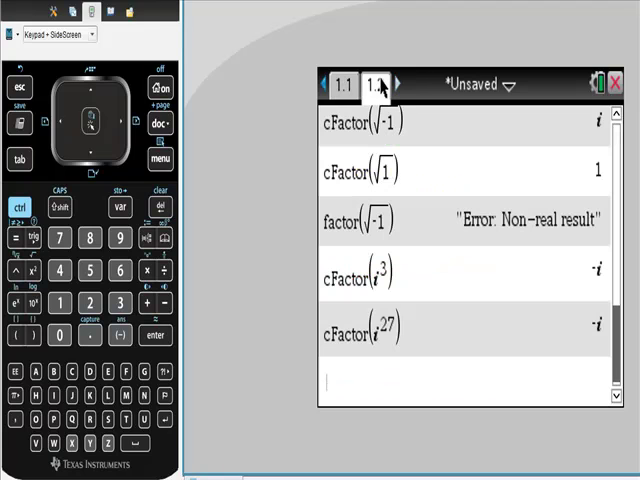
Insert a new blank Calculator page 1.3 after the cFactor and factor results page
click(375, 84)
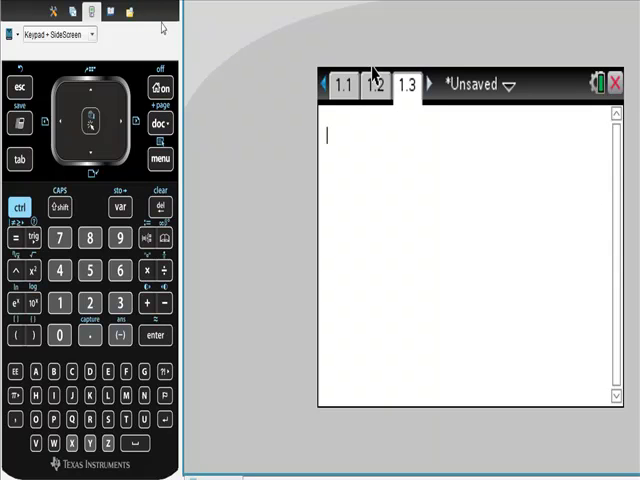
Evaluate √-1 and factor(√-1), dismissing each Non-real result error
click(18, 207)
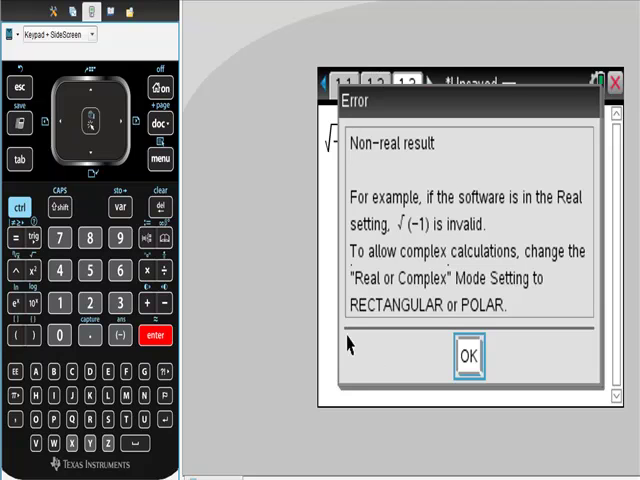
click(470, 357)
text(factor())
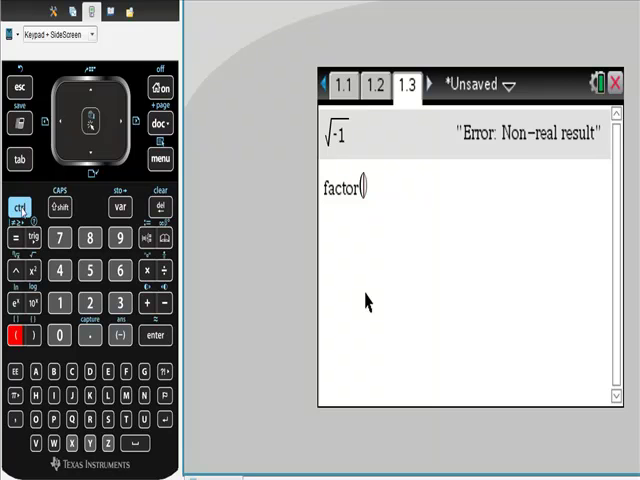
click(18, 270)
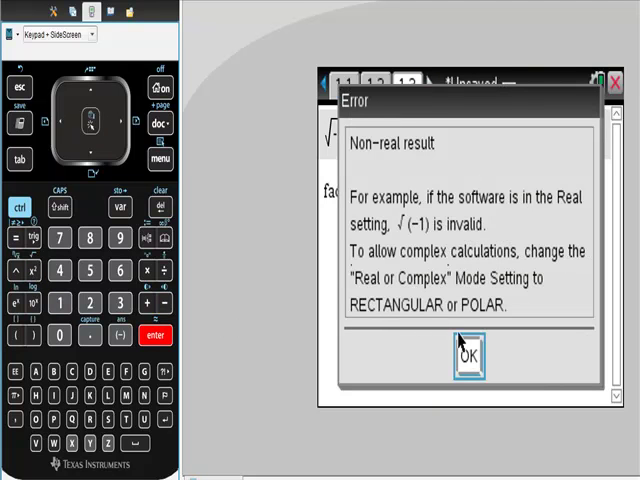
click(468, 356)
text(cfactor())
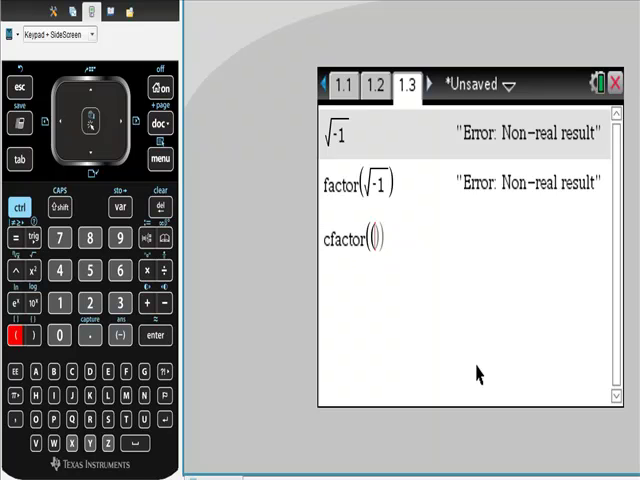
Enter cFactor(√-1), giving i, and cFactor(√4), giving 2
click(158, 206)
text(c)
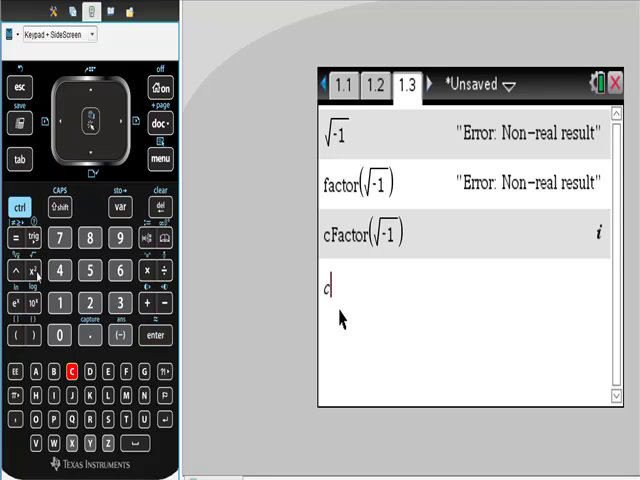
text(fac)
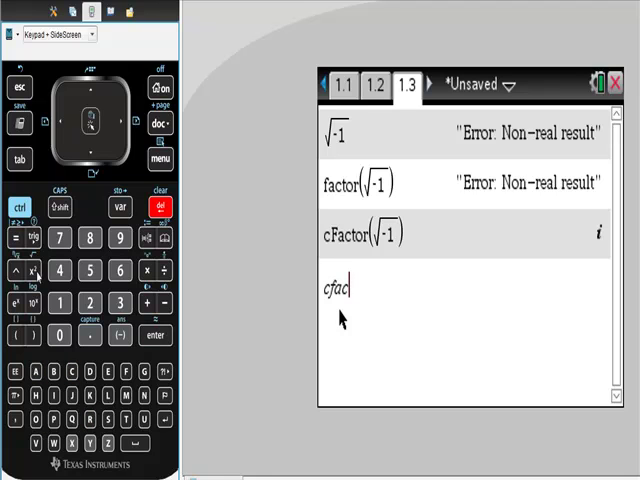
click(60, 270)
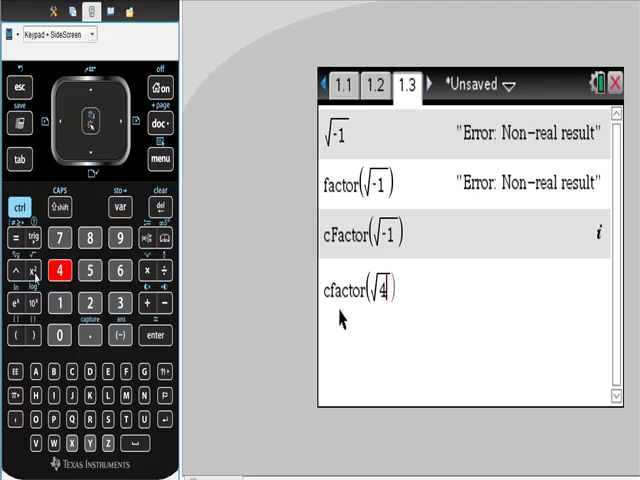
key(enter)
text(cfactor(√)
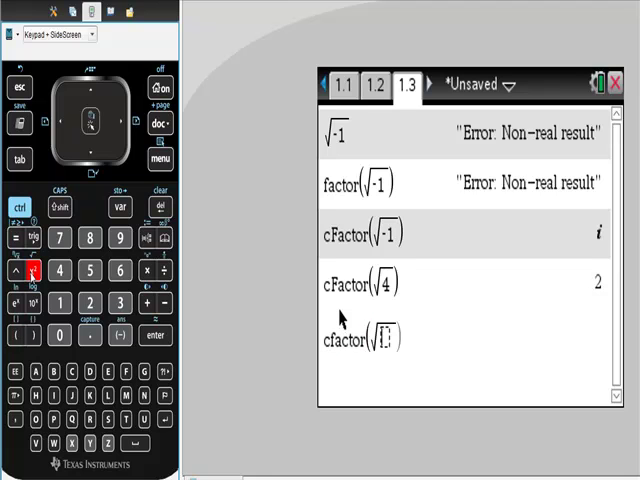
Enter cFactor(√-4) for 2·i and type 2=2+0i using the palette's i
click(152, 336)
text(2=2+0)
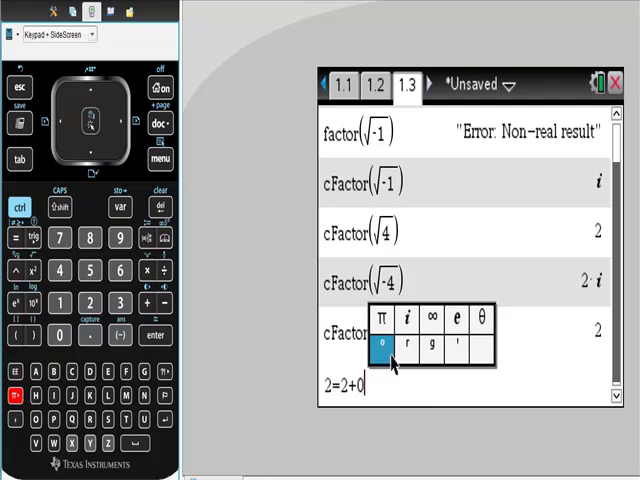
click(406, 322)
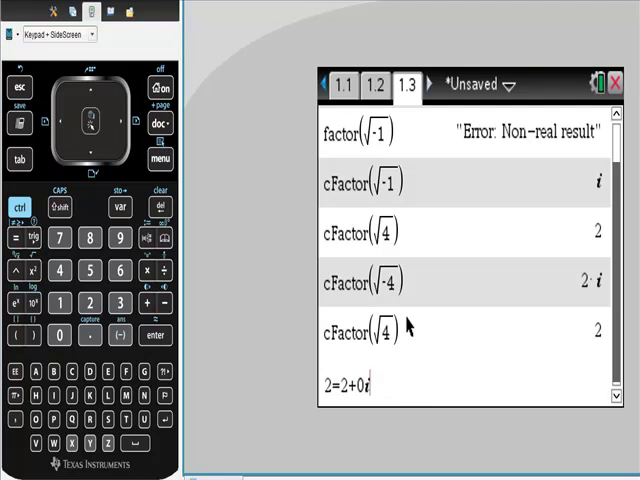
click(154, 338)
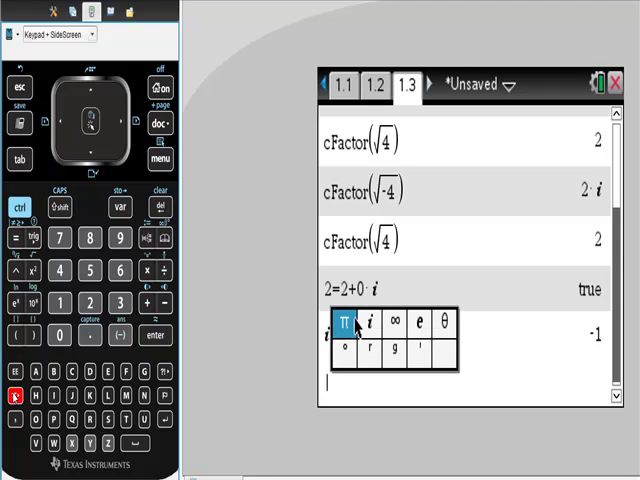
Compute i·i as -1 and i^3 as -i, then begin i^27
click(156, 335)
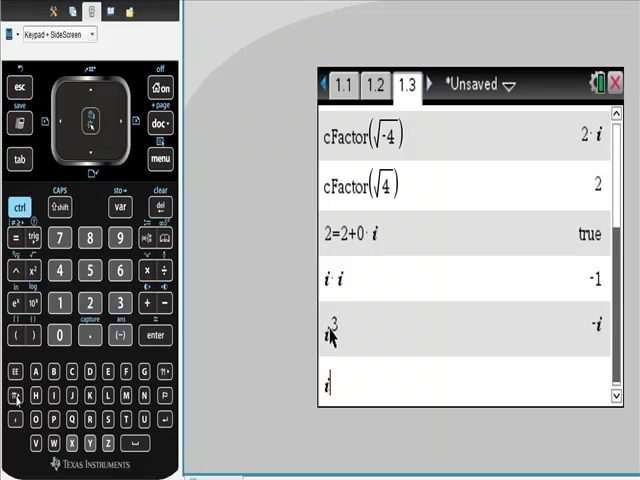
click(58, 238)
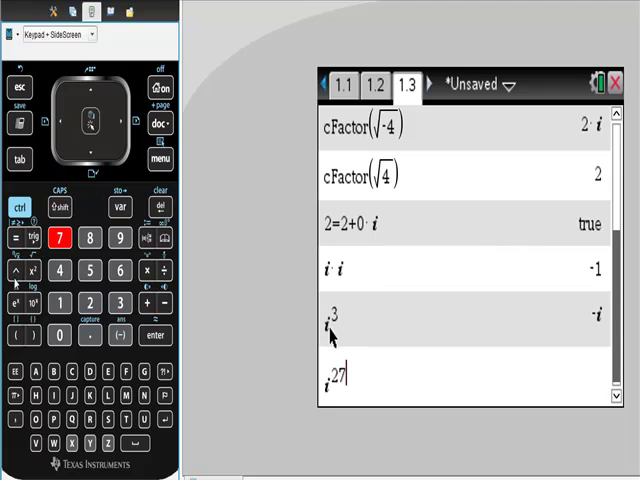